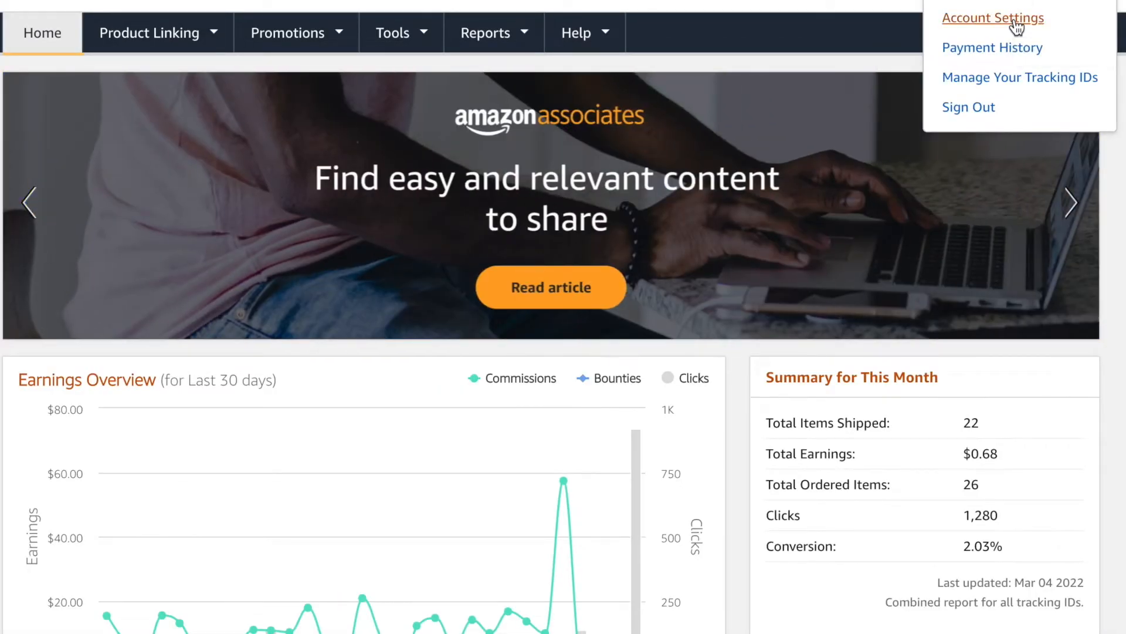
# Go to Account Settings from the top-right account menu
pyautogui.click(992, 18)
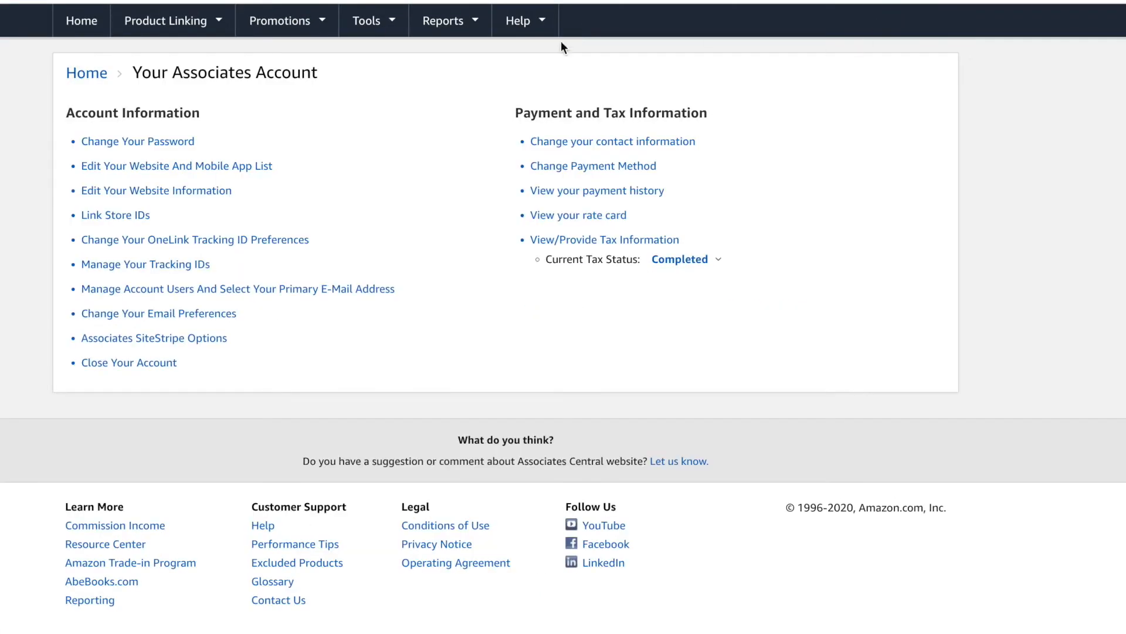
pyautogui.moveTo(684, 131)
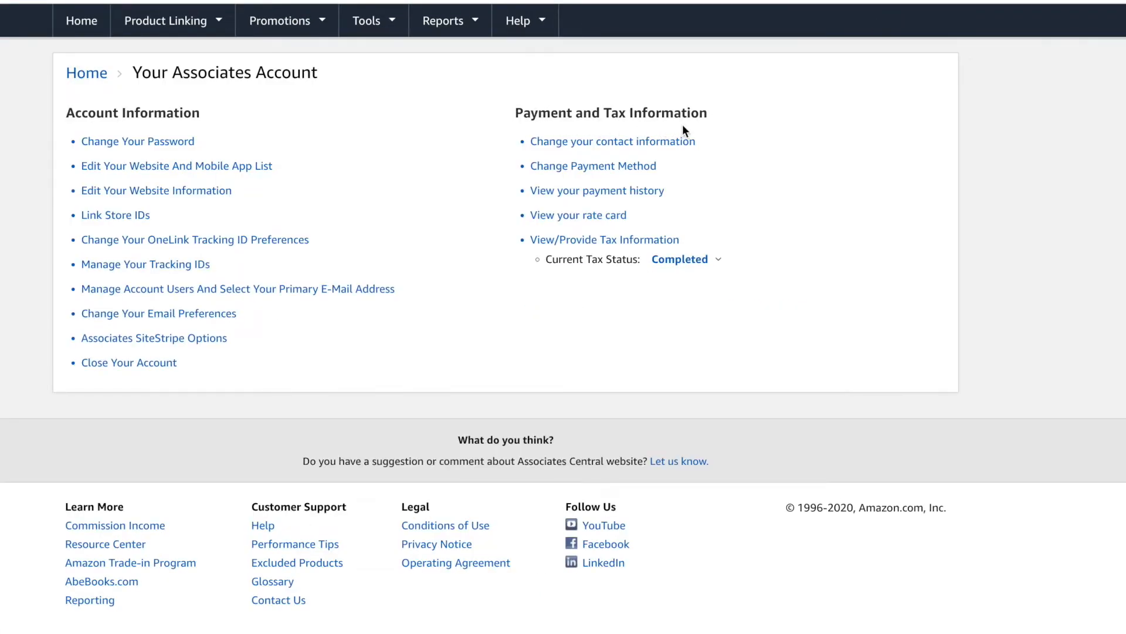
pyautogui.moveTo(635, 216)
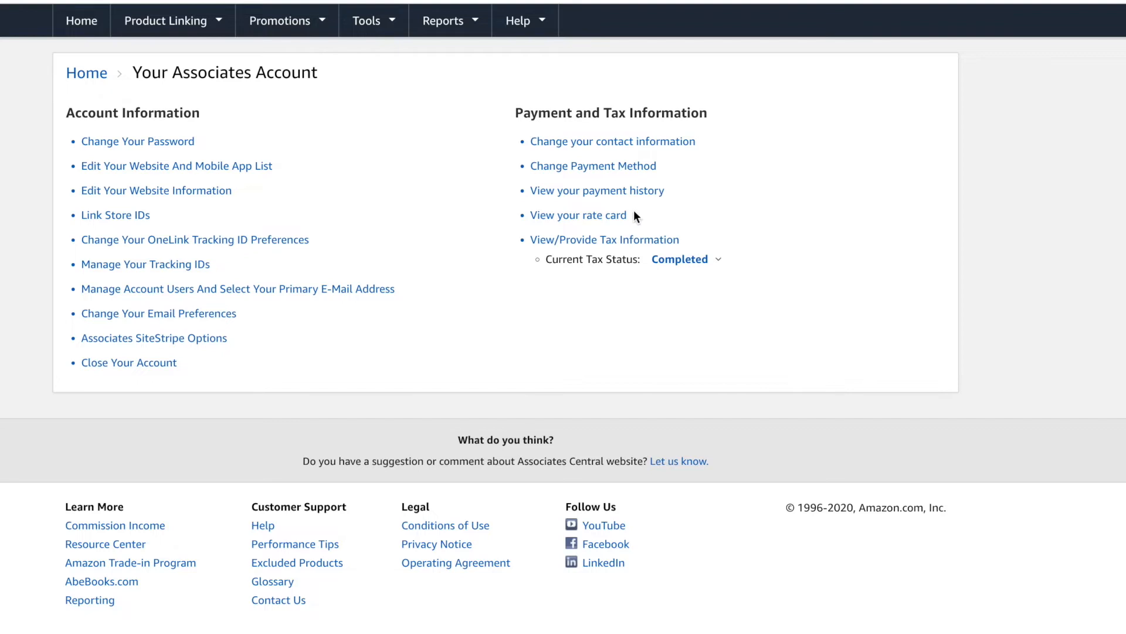
pyautogui.moveTo(604, 239)
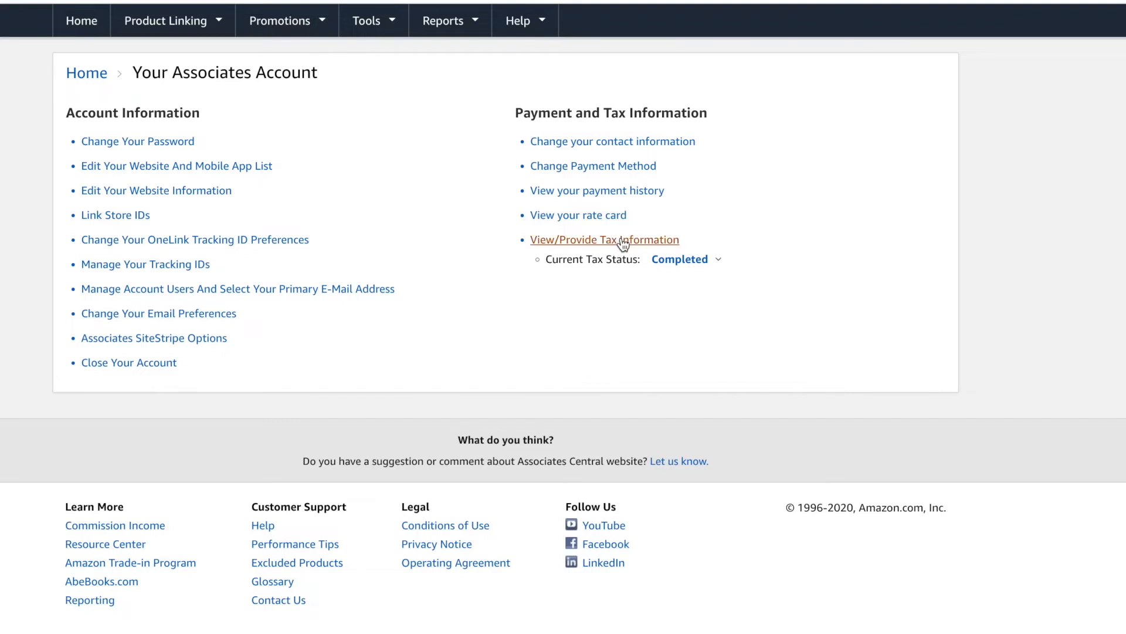
# Go to View/Provide Tax Information under Payment and Tax Information
pyautogui.click(604, 239)
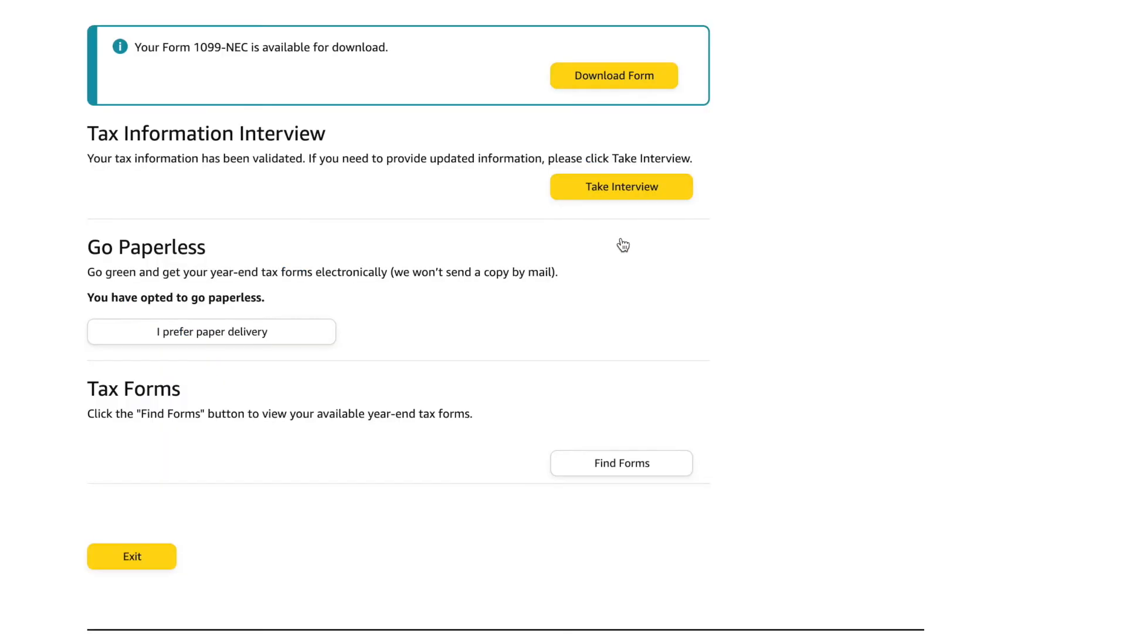
pyautogui.moveTo(114, 66)
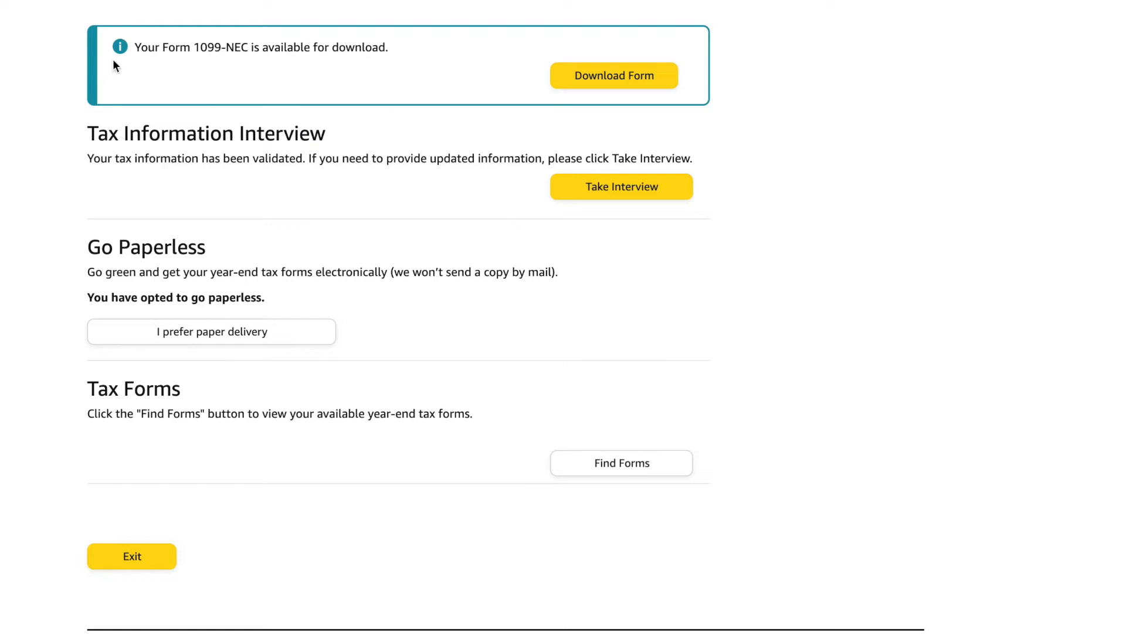
pyautogui.moveTo(531, 90)
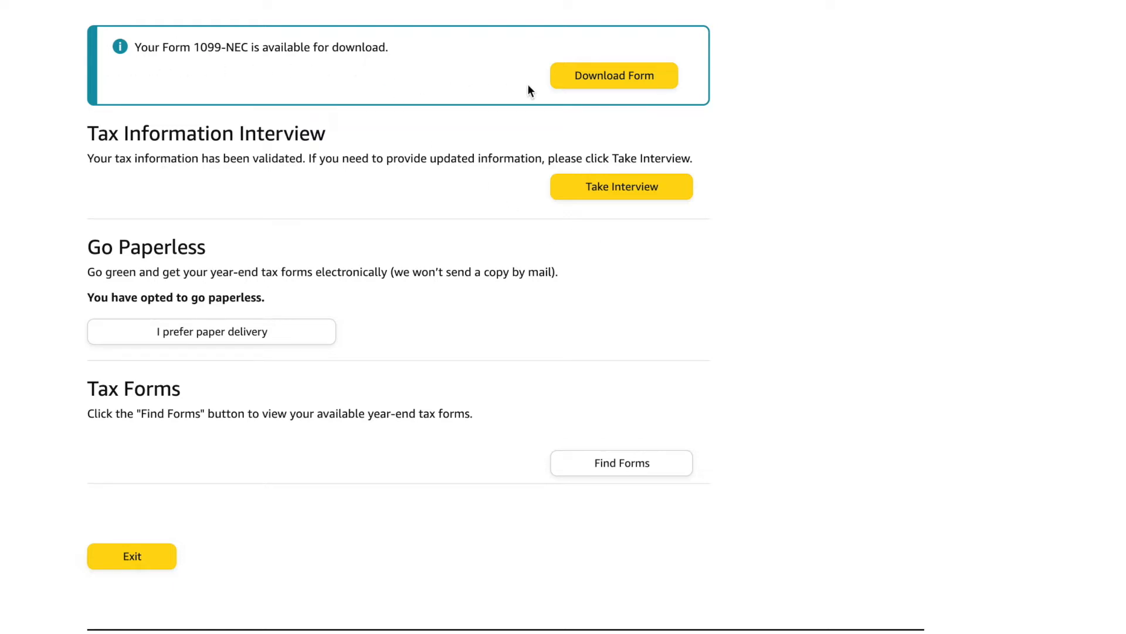
pyautogui.moveTo(614, 75)
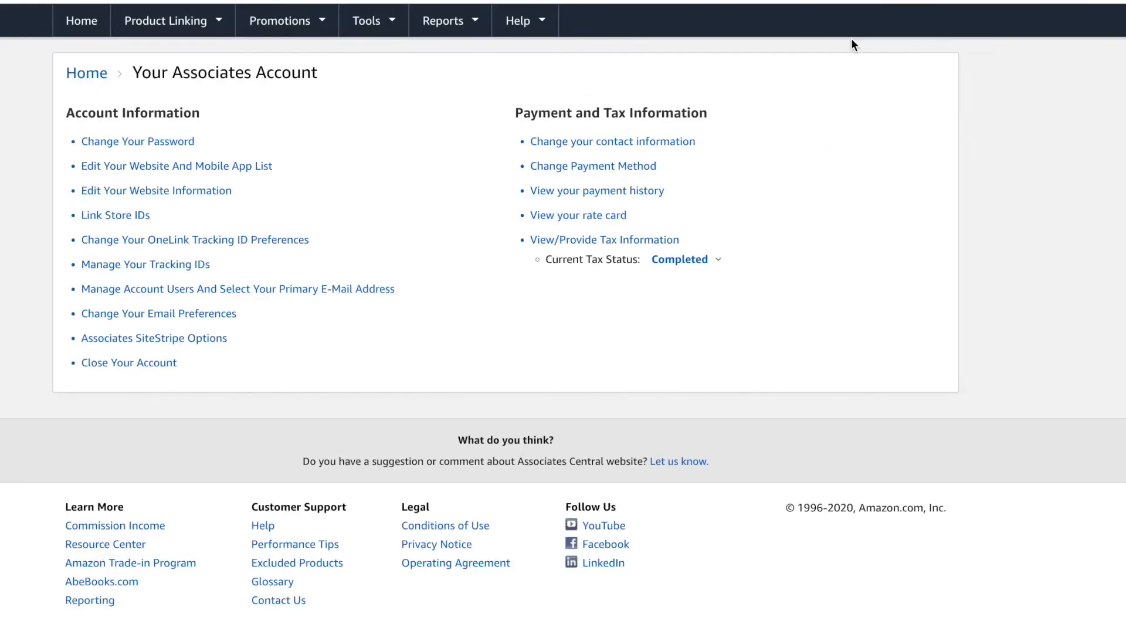
pyautogui.moveTo(680, 130)
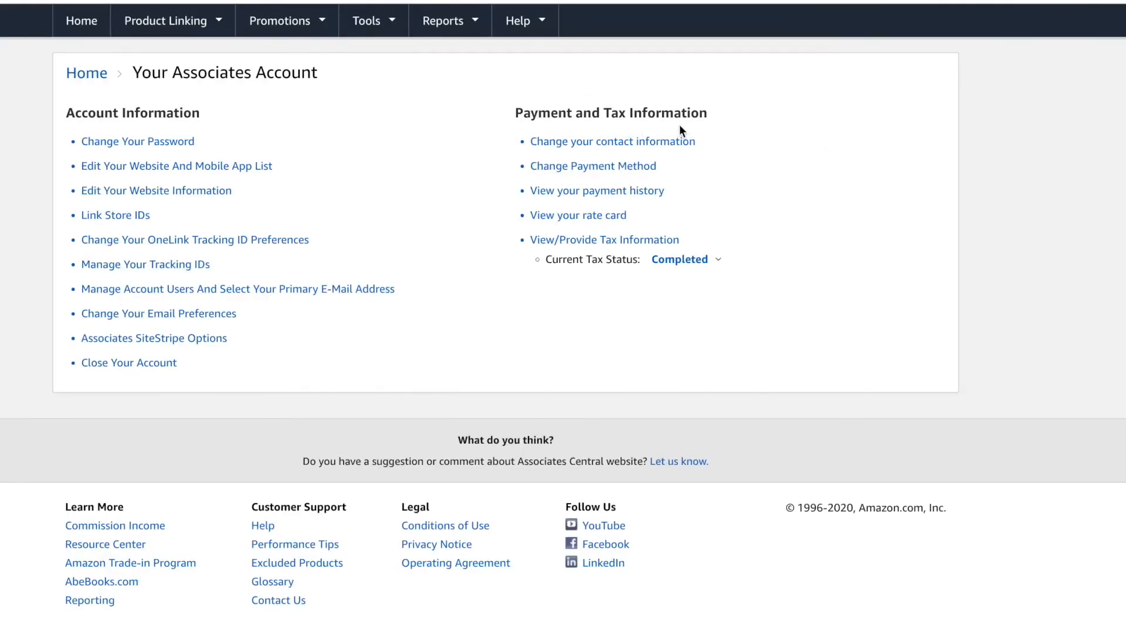
pyautogui.moveTo(654, 206)
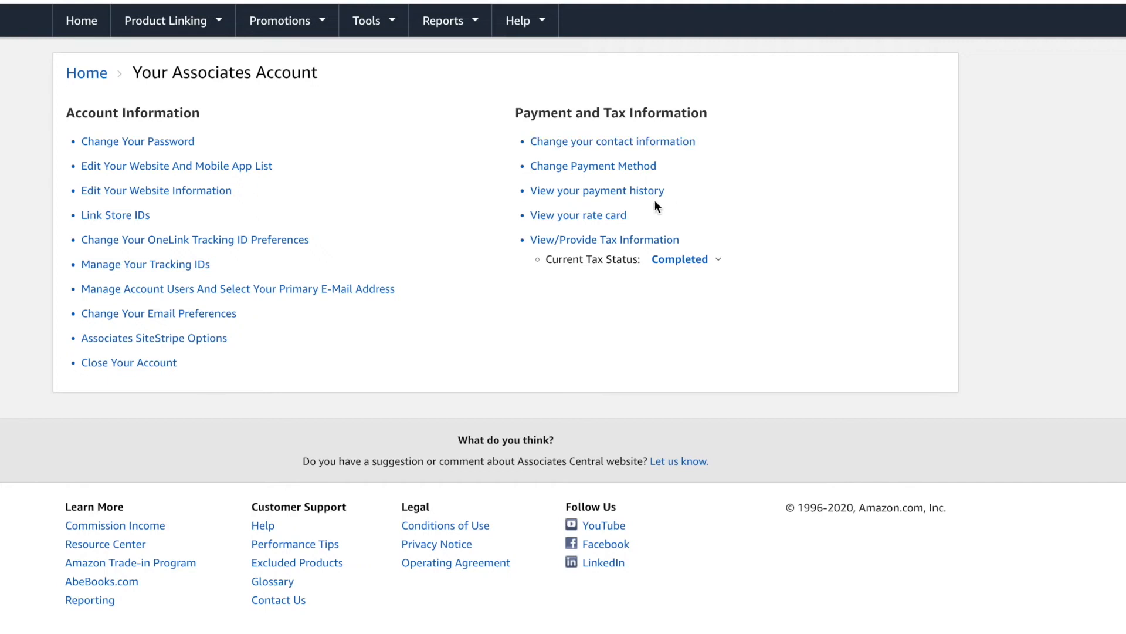
pyautogui.moveTo(622, 240)
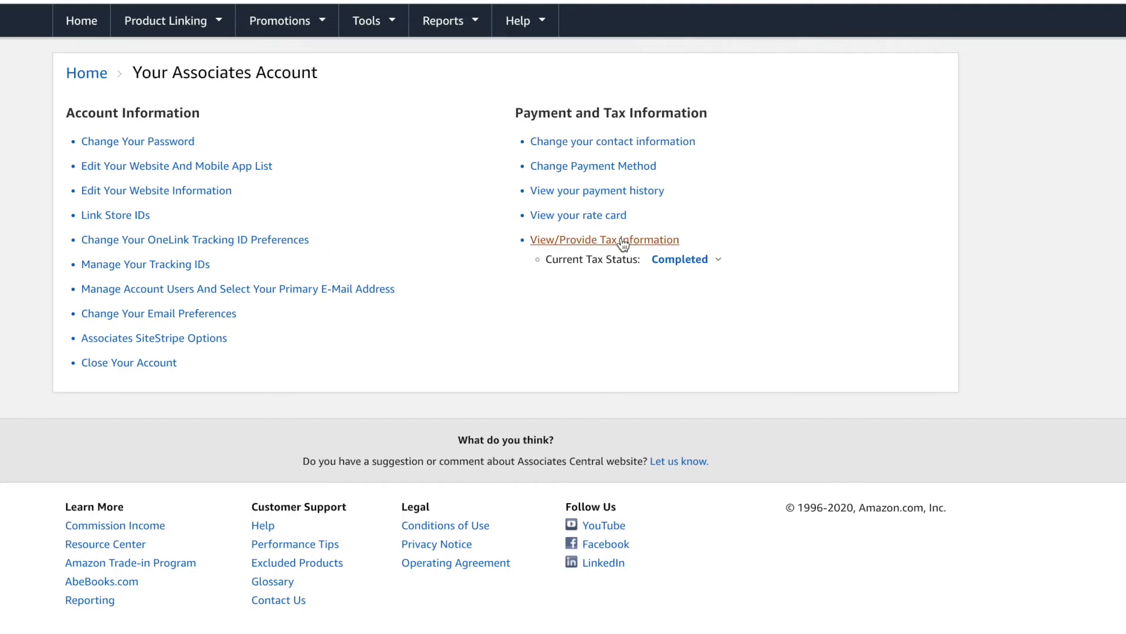
# Reopen View/Provide Tax Information from the account page to show the 1099-NEC download
pyautogui.click(605, 239)
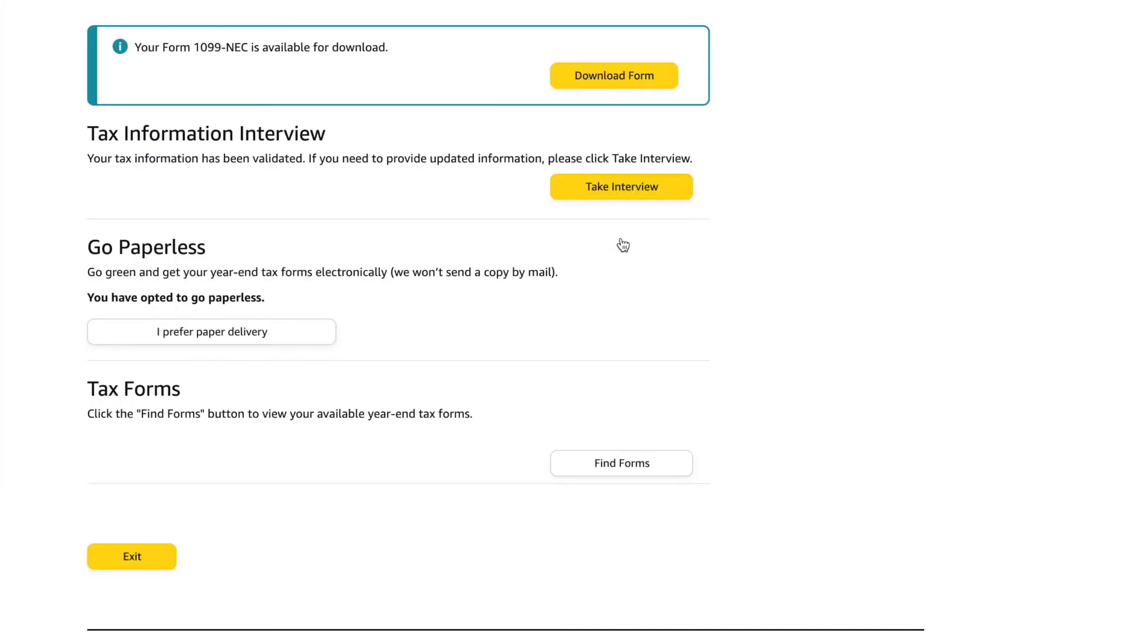
pyautogui.moveTo(101, 69)
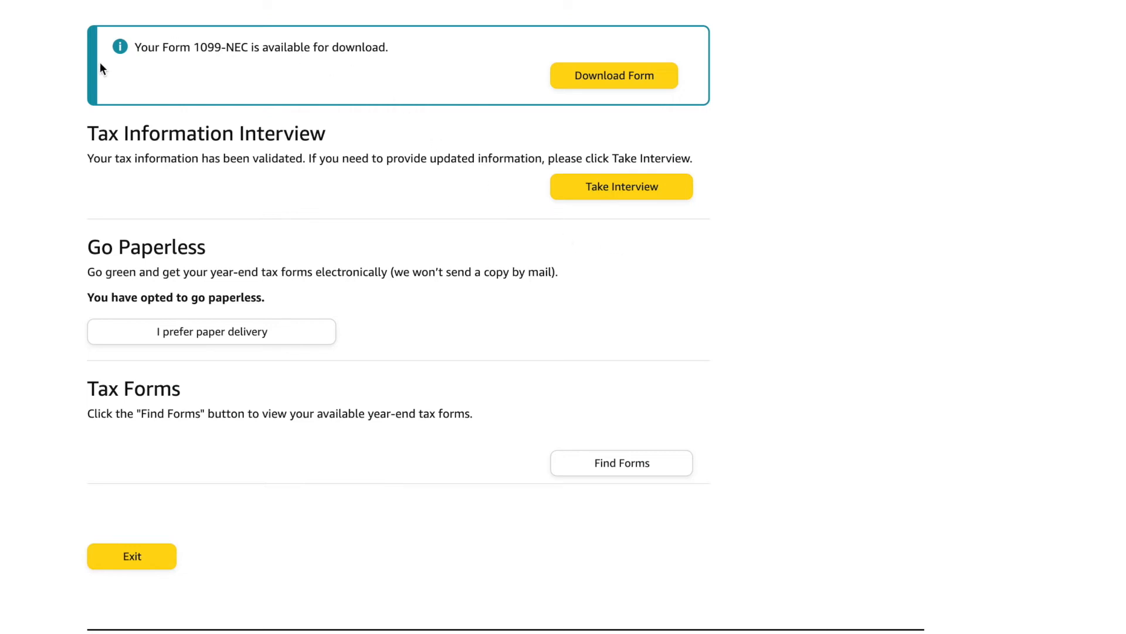
pyautogui.moveTo(366, 71)
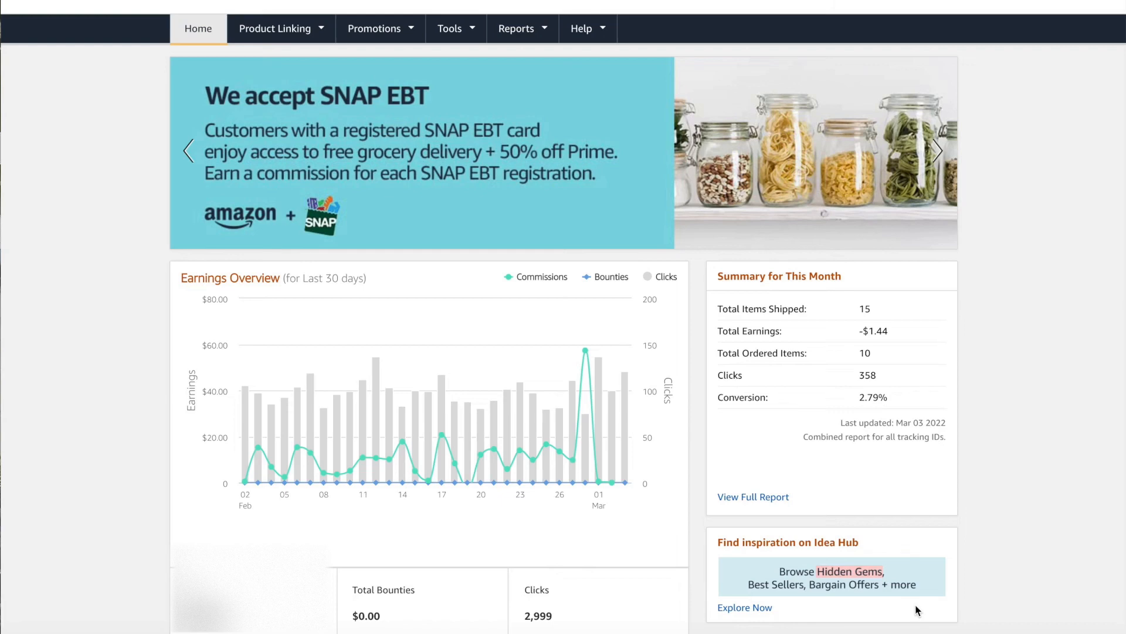
pyautogui.click(938, 151)
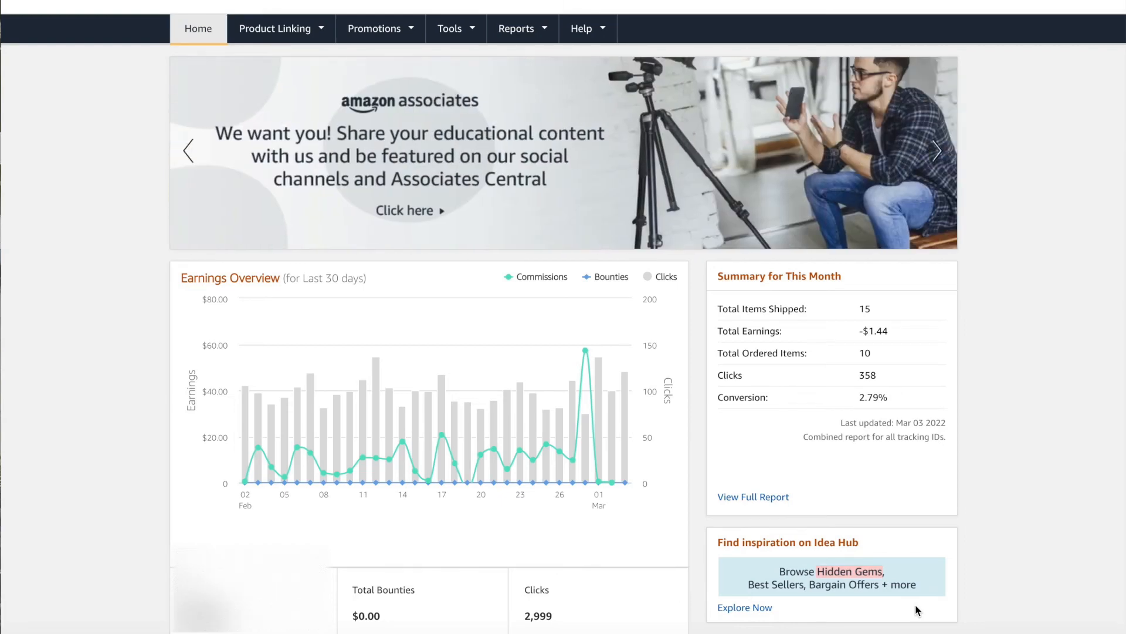
pyautogui.moveTo(131, 124)
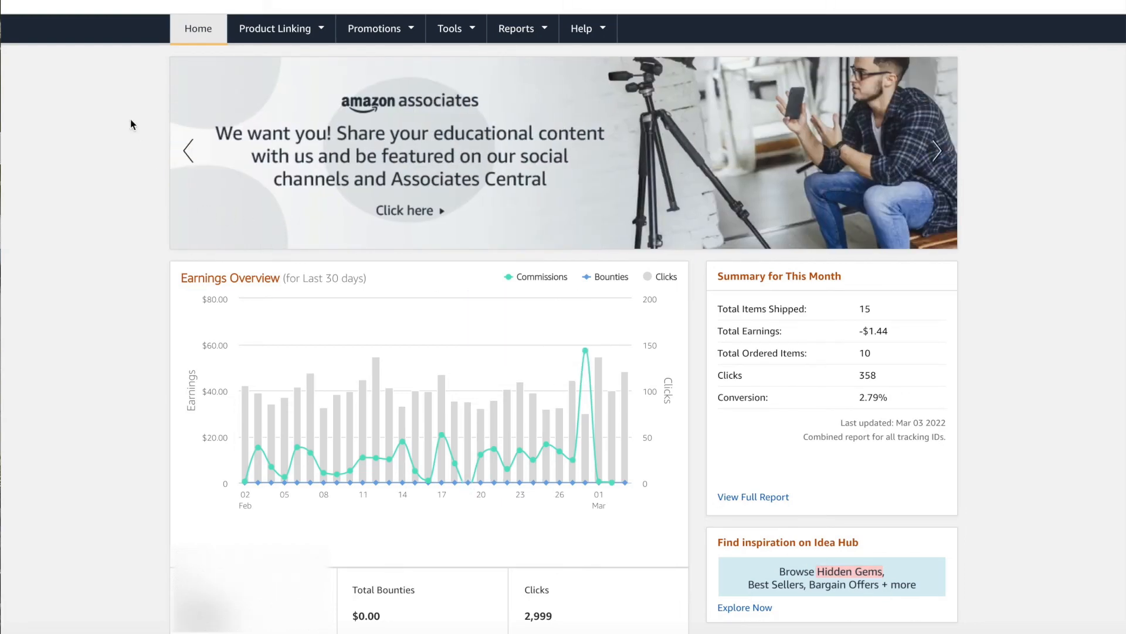
pyautogui.moveTo(172, 6)
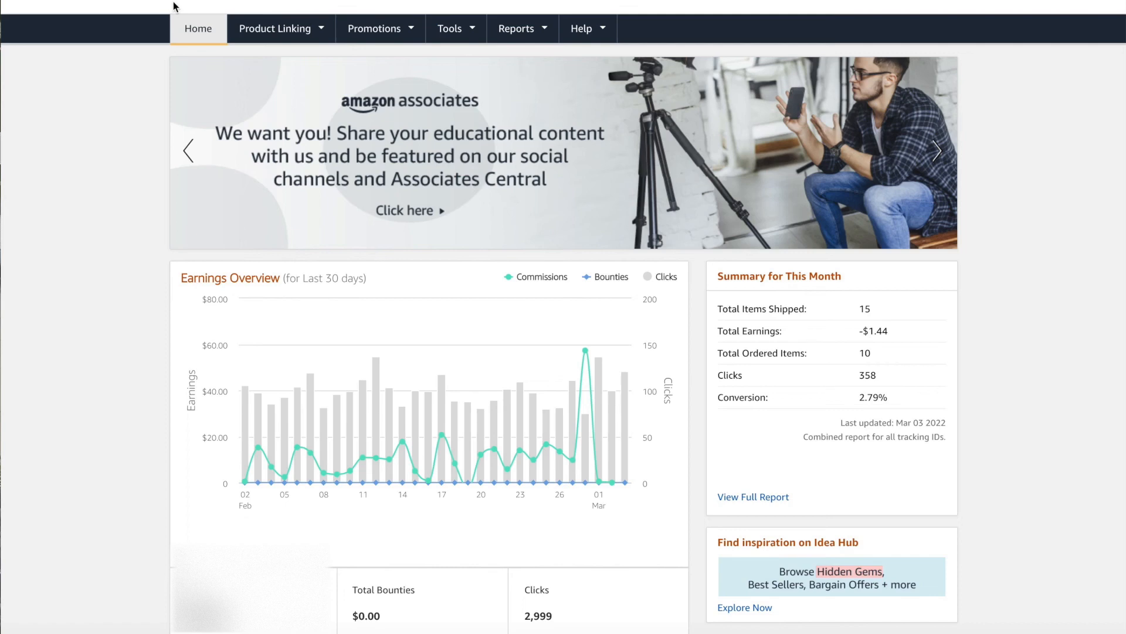
pyautogui.moveTo(244, 5)
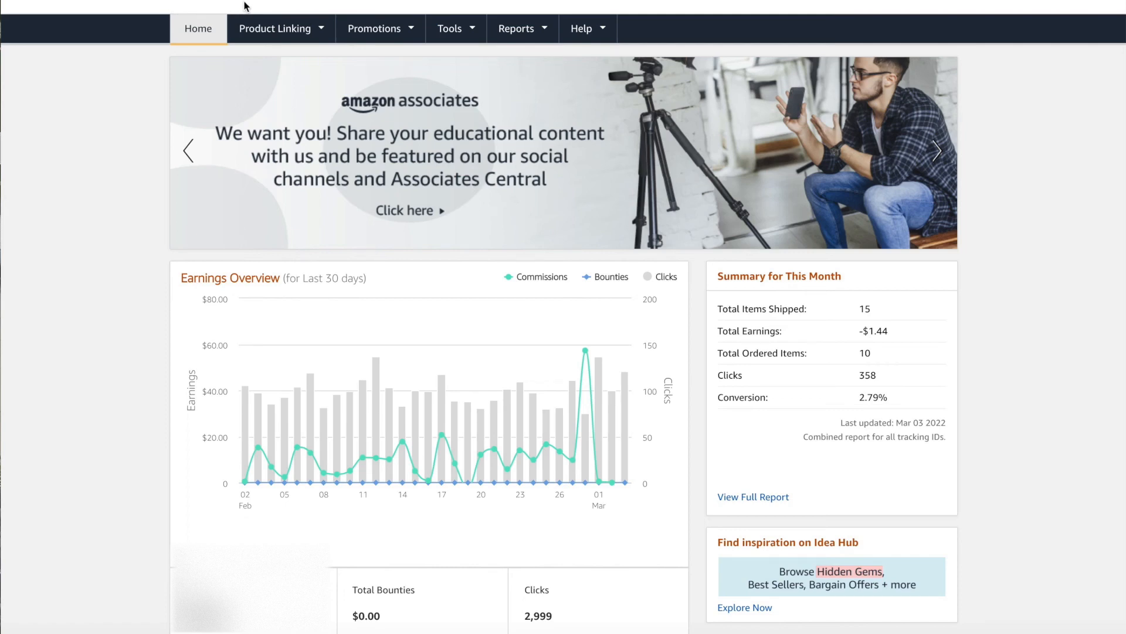